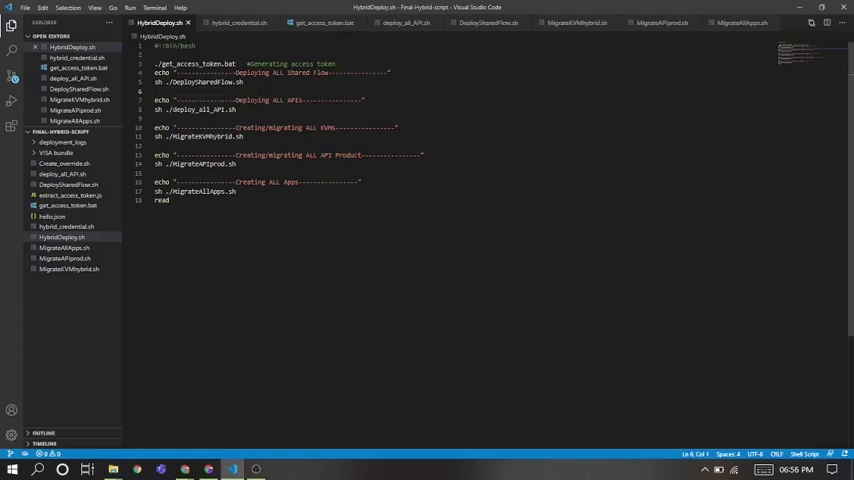
- Bring up deploy_all_API.sh in the editor to review the API proxy deployment loop
left_click(240, 82)
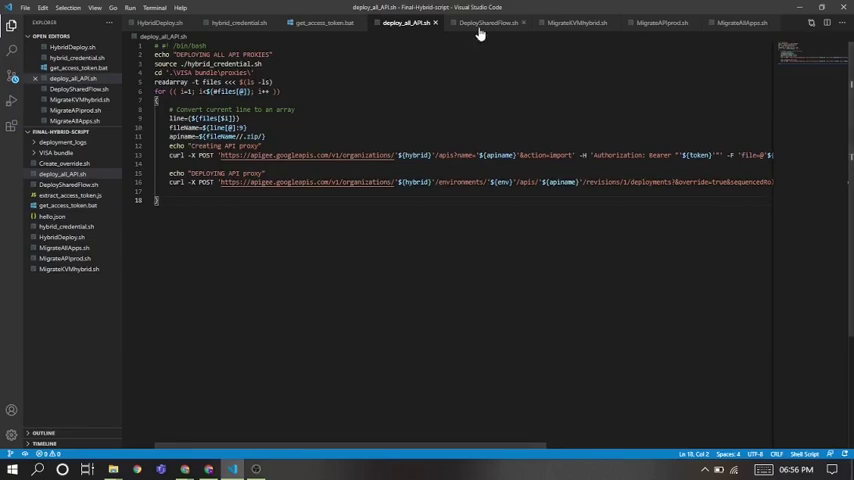
- Review DeployShareFlow.sh, MigrateKVMHybrid.sh, the apps migration script and hybrid_credential.sh in turn
left_click(488, 22)
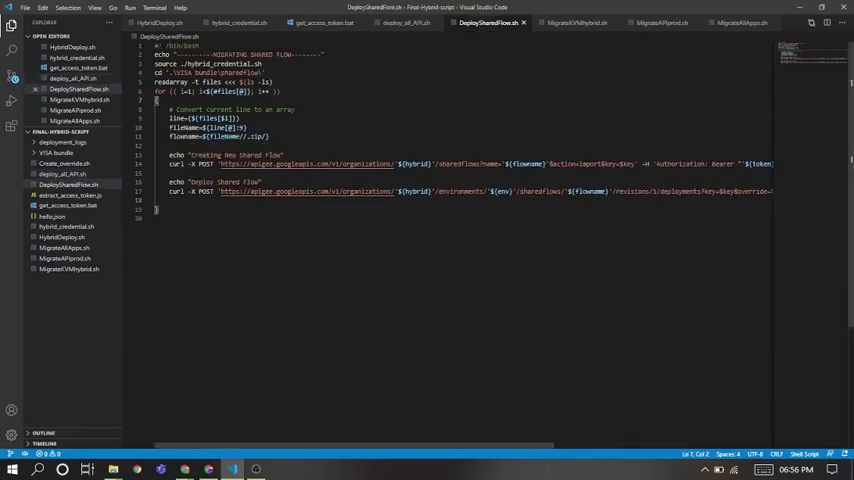
left_click(576, 24)
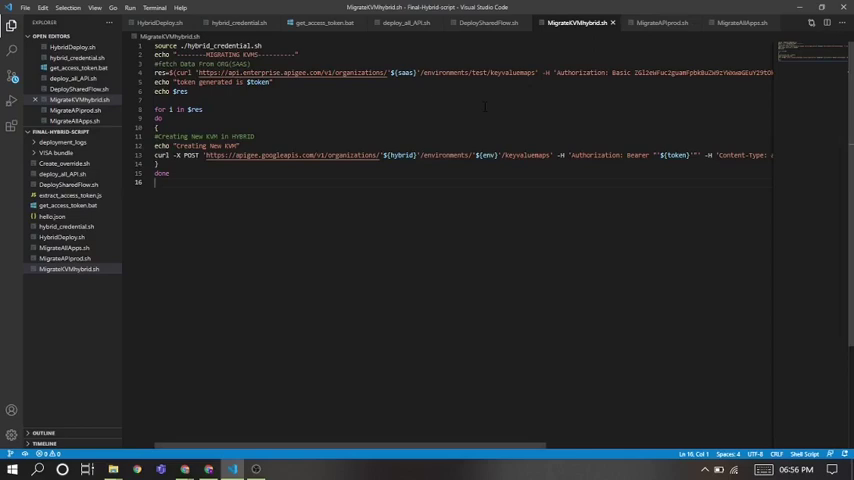
left_click(658, 22)
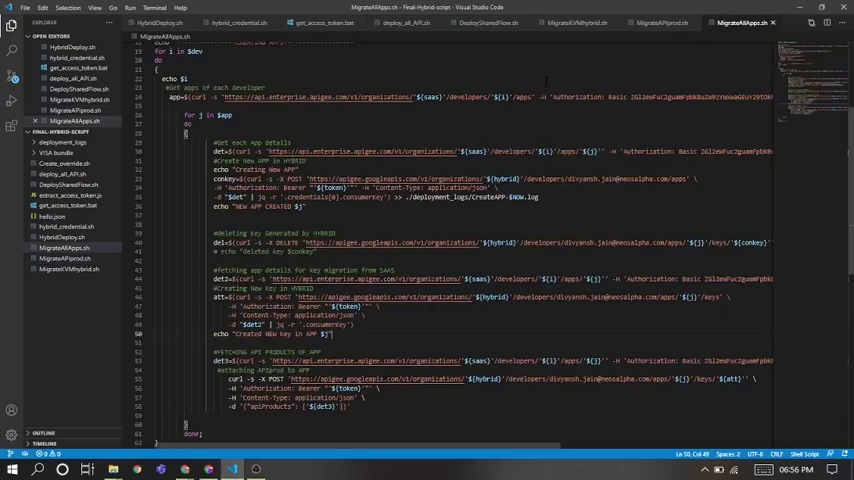
mouse_move(330, 40)
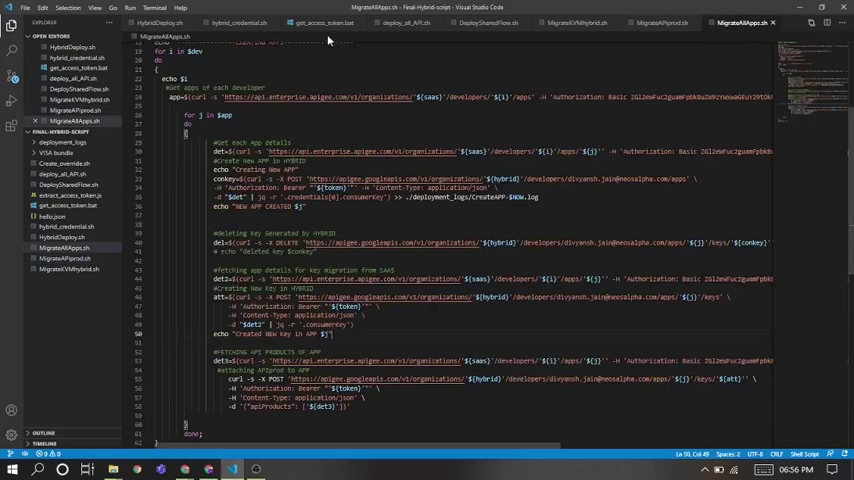
left_click(236, 22)
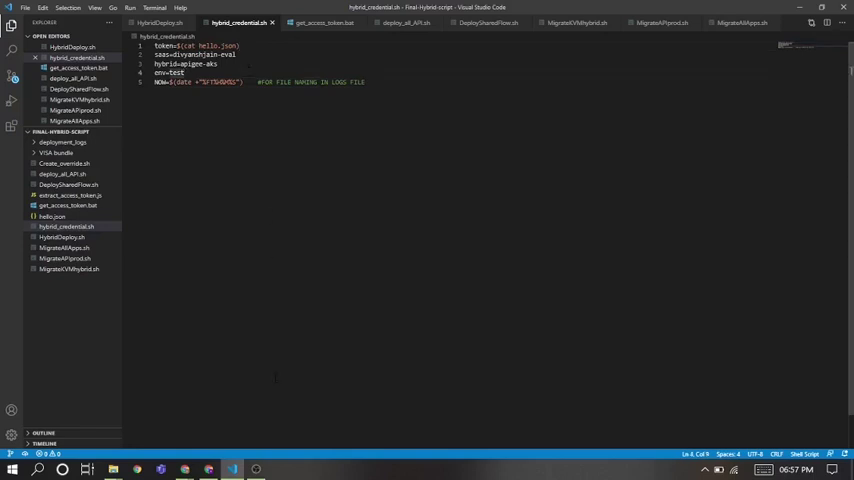
left_click(112, 468)
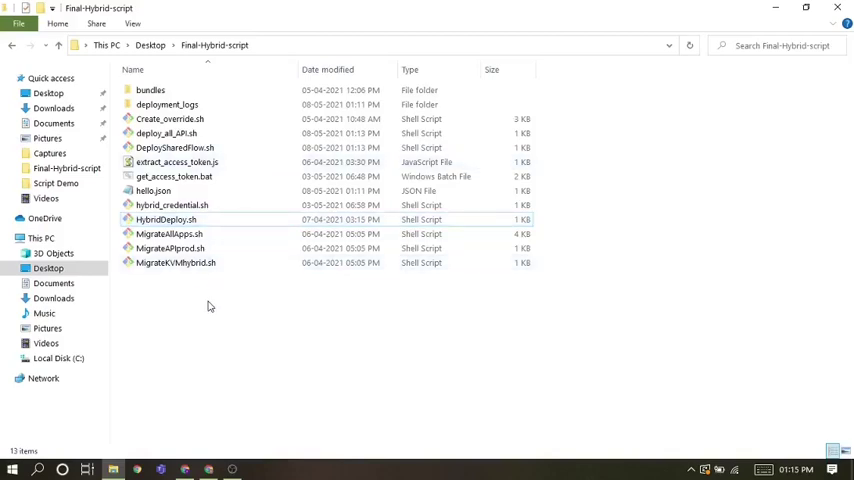
double_click(150, 90)
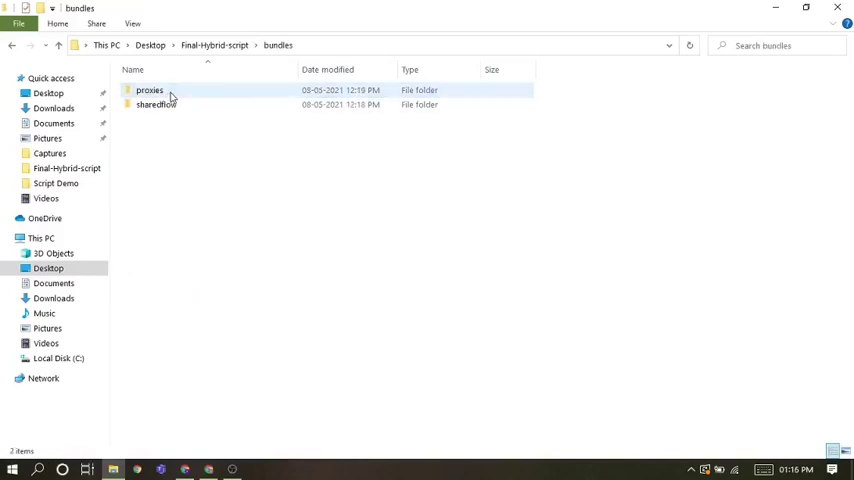
double_click(148, 90)
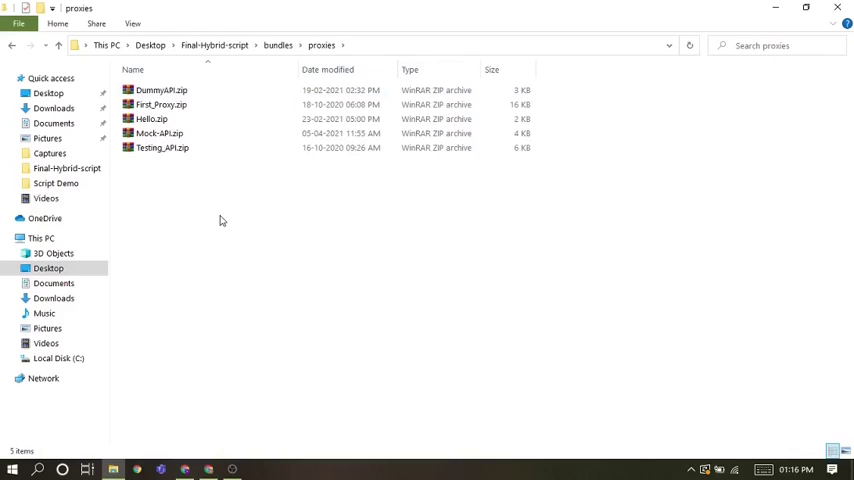
left_click(12, 44)
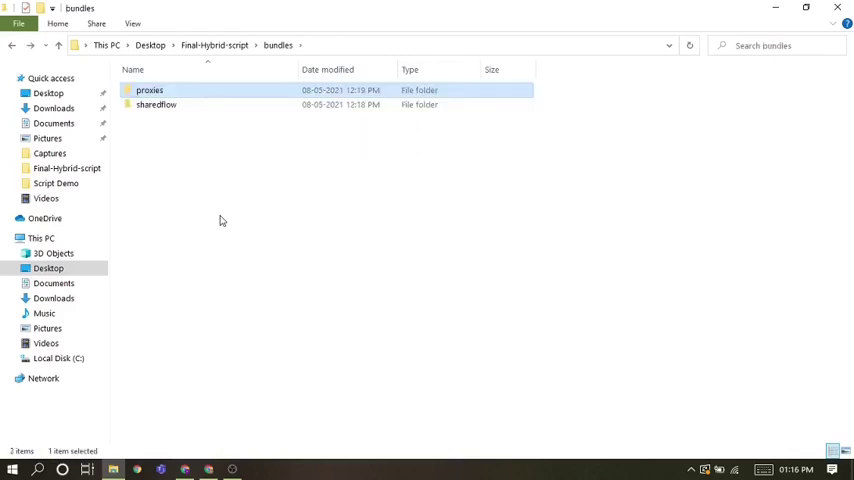
double_click(156, 104)
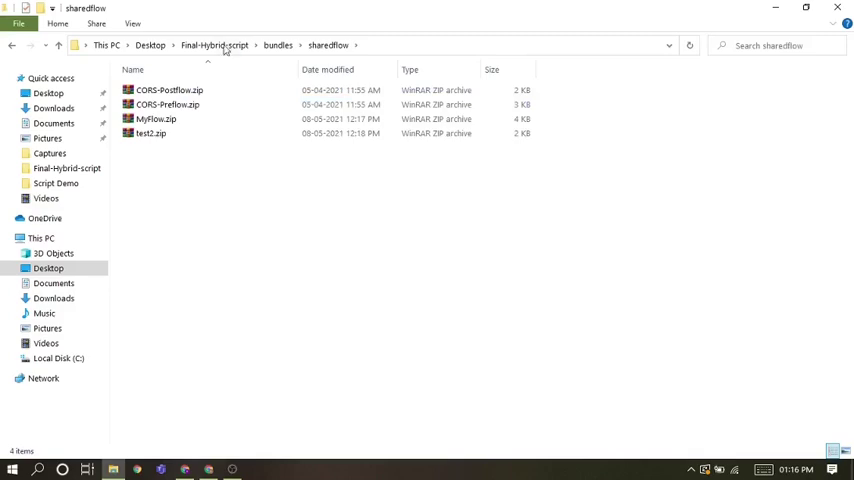
left_click(214, 44)
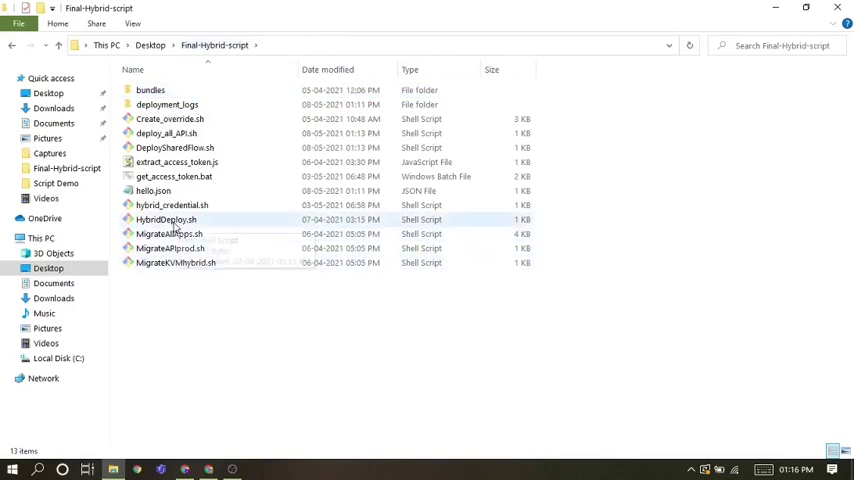
left_click(166, 220)
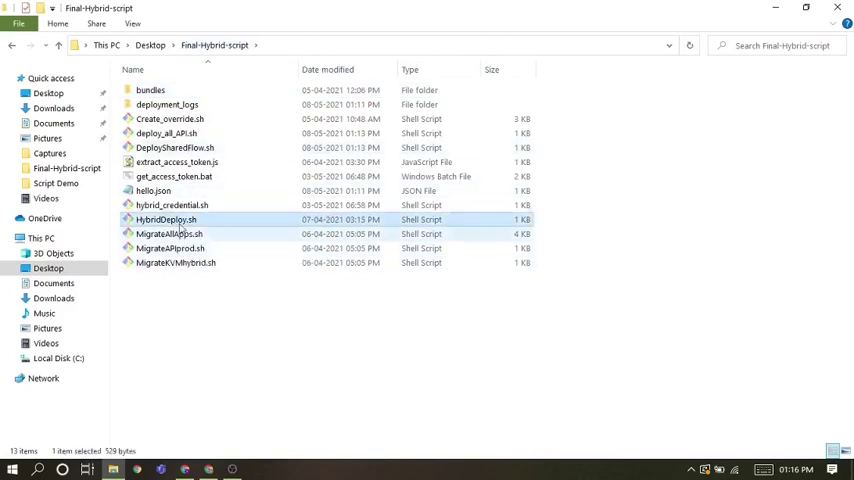
mouse_move(166, 220)
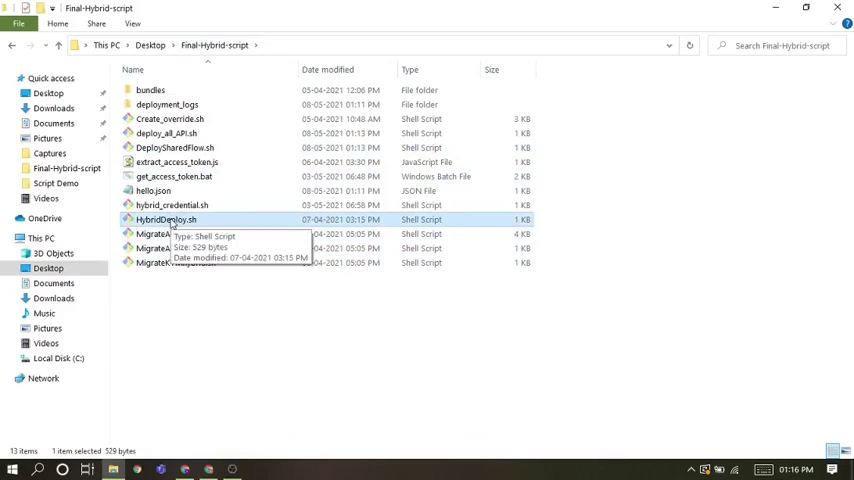
left_click(184, 468)
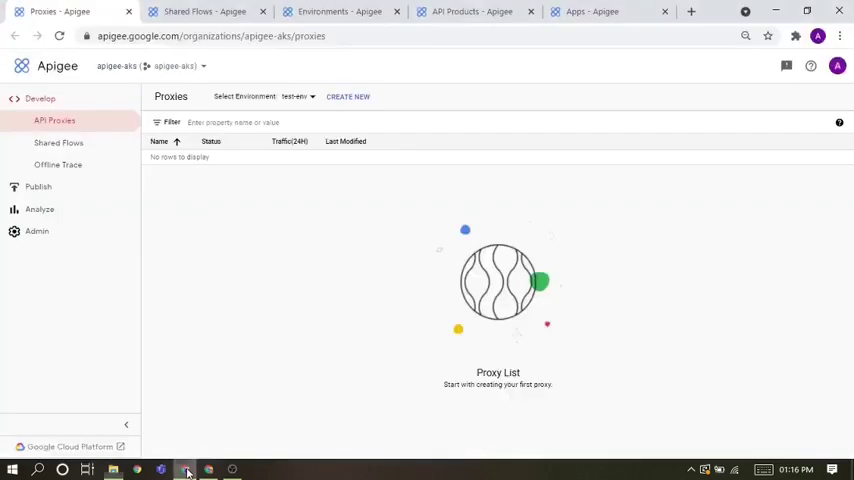
mouse_move(226, 324)
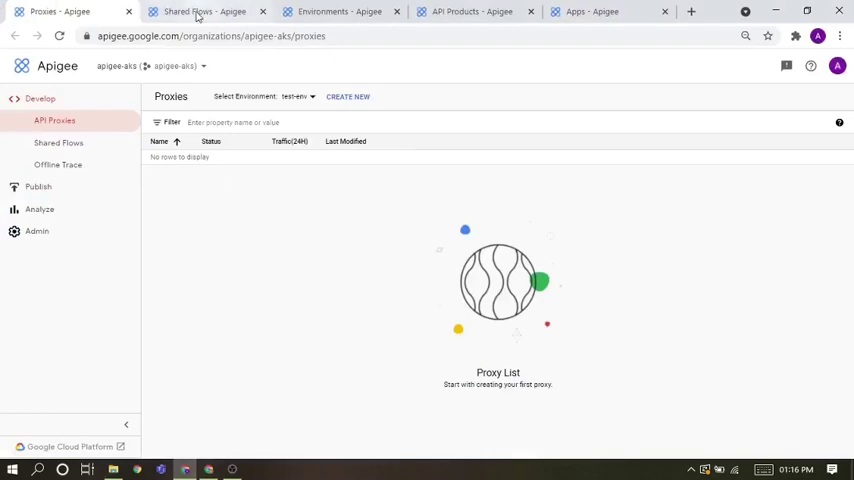
left_click(58, 144)
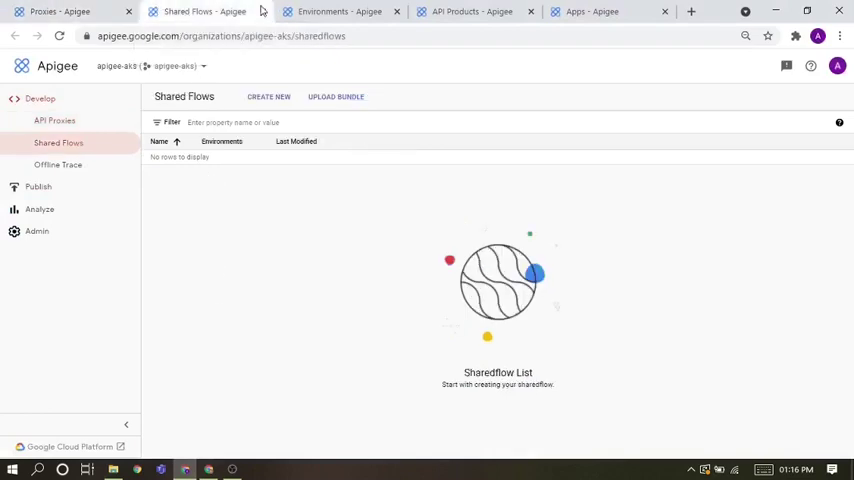
left_click(472, 12)
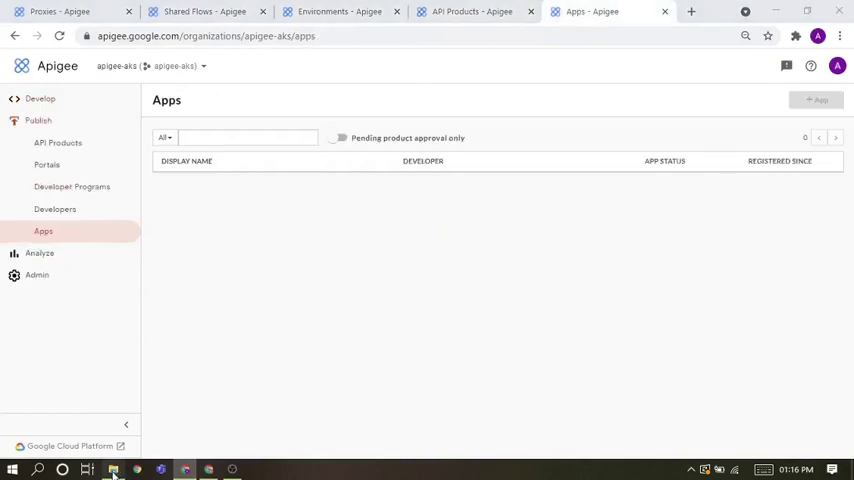
left_click(112, 468)
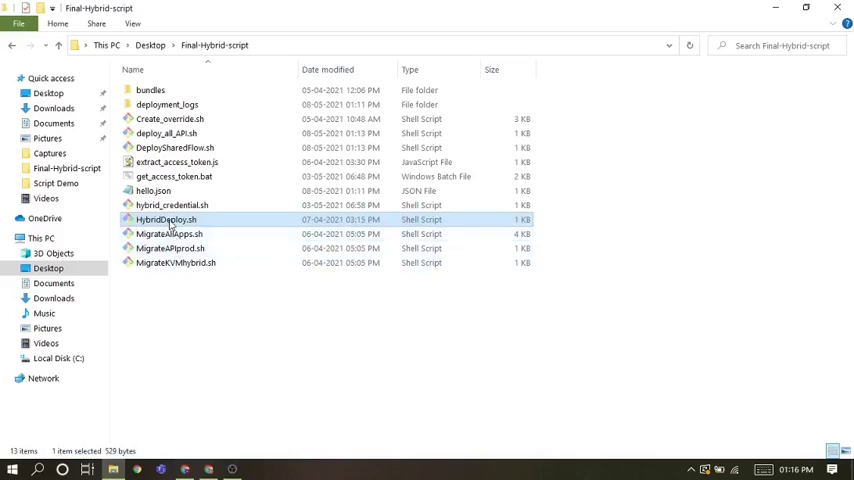
- Launch HybridDeploy.sh from the Final-Hybrid-script folder to start the migration
double_click(164, 220)
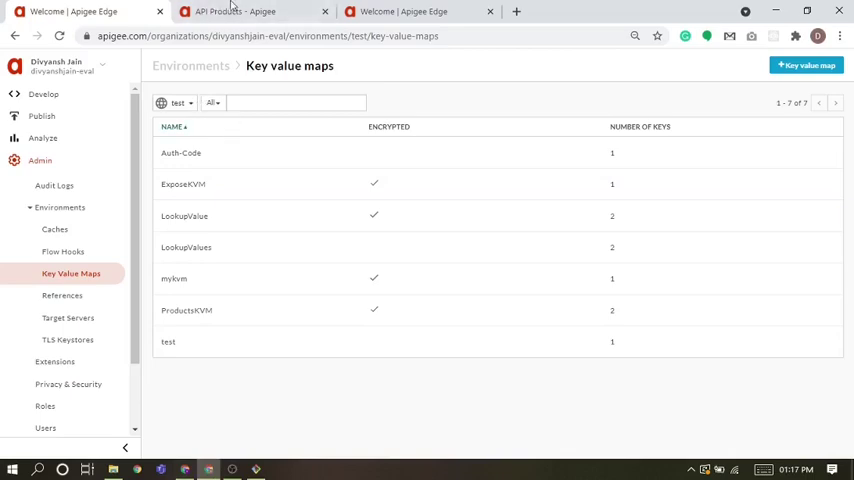
- Switch from the source org's Key Value Maps to the hybrid org's Proxies list
left_click(236, 12)
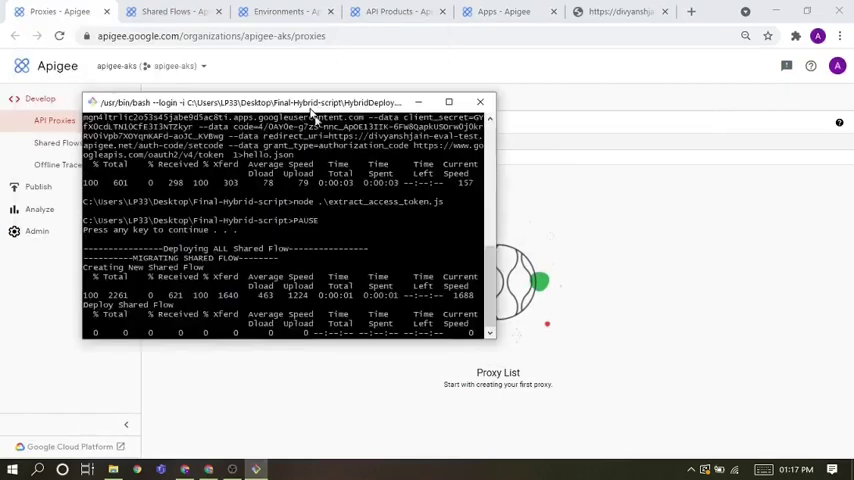
- Refresh Shared Flows and API Proxies to see the migrated flows and DummyAPI, Hello, MockAPI deployed
left_click(176, 12)
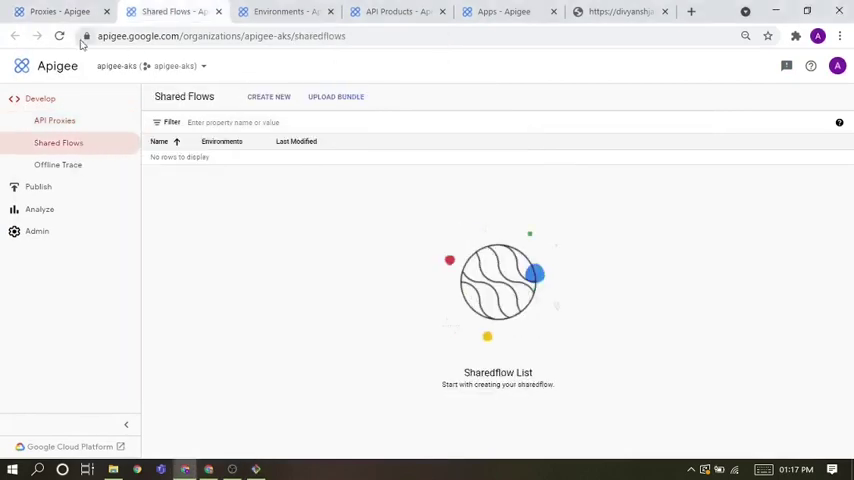
left_click(58, 36)
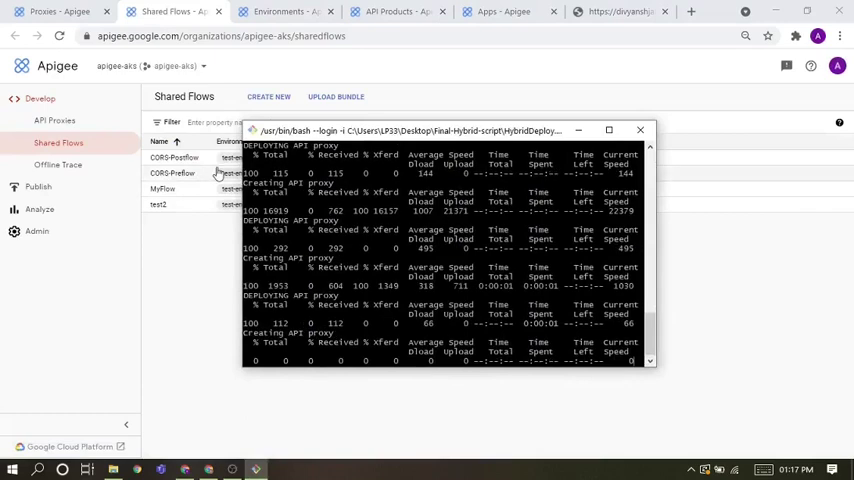
left_click(54, 120)
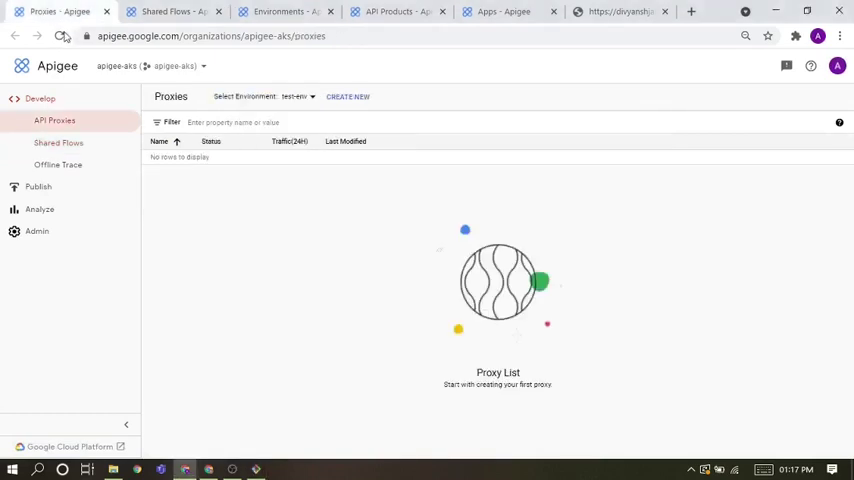
left_click(58, 36)
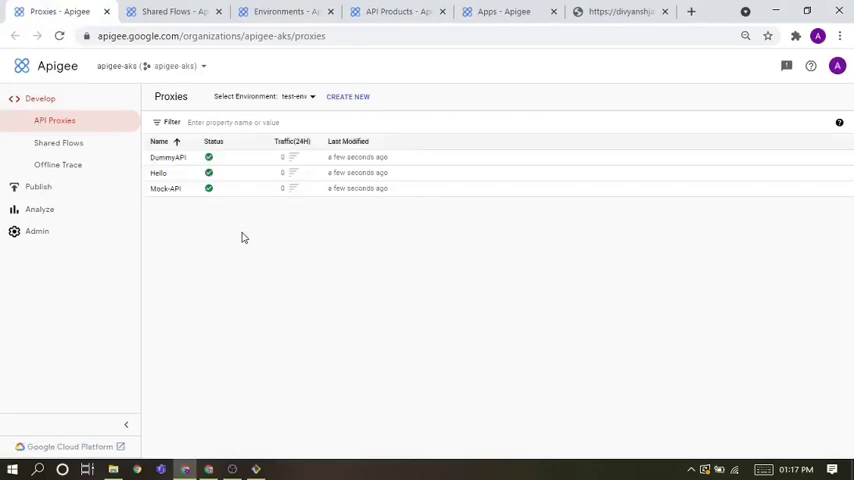
- View the seven migrated key value maps in test-env, then go to the Publish > Apps list
left_click(256, 468)
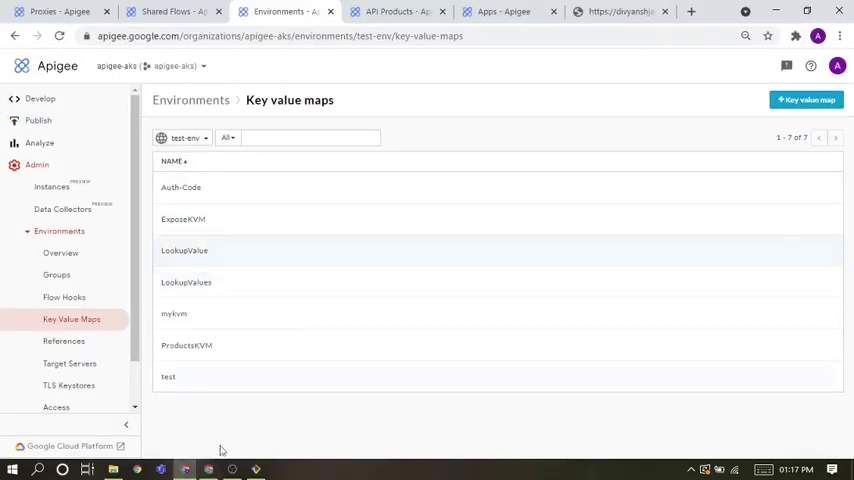
left_click(396, 12)
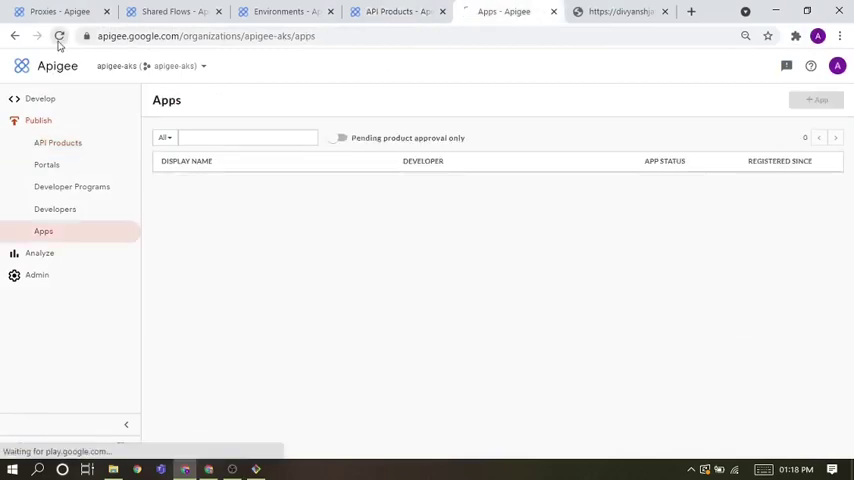
- Reload the hybrid Apps page to check whether migrated apps have appeared
left_click(58, 36)
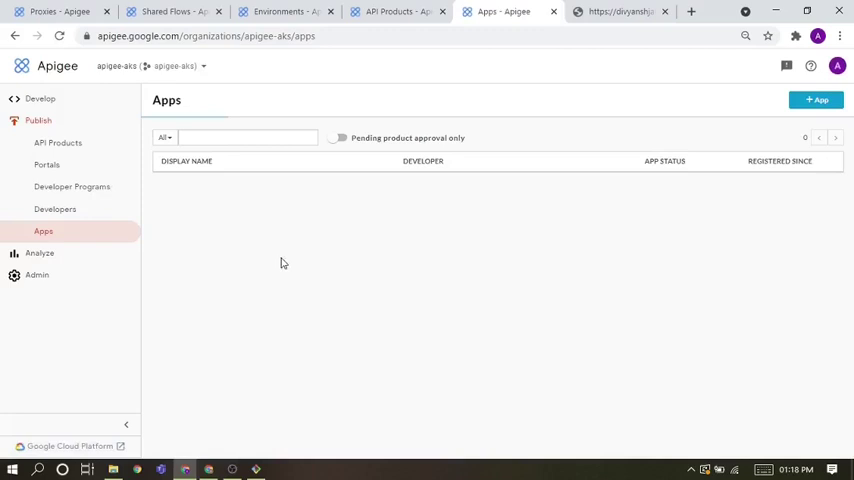
mouse_move(296, 326)
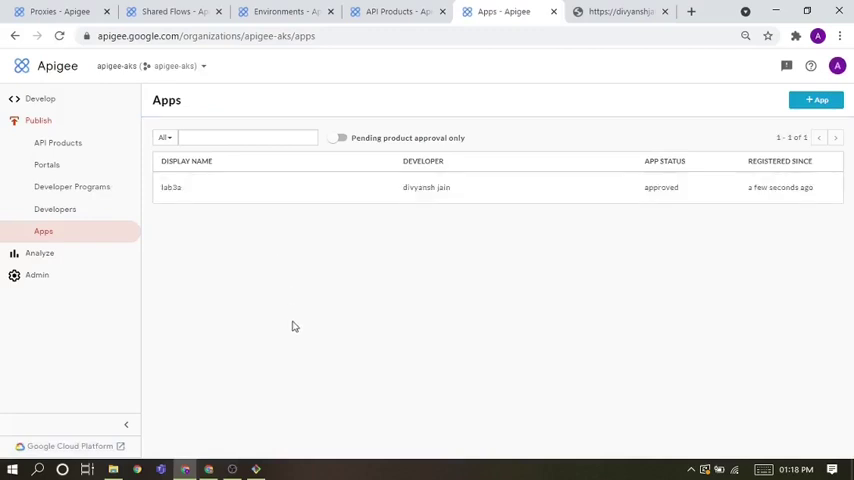
mouse_move(220, 416)
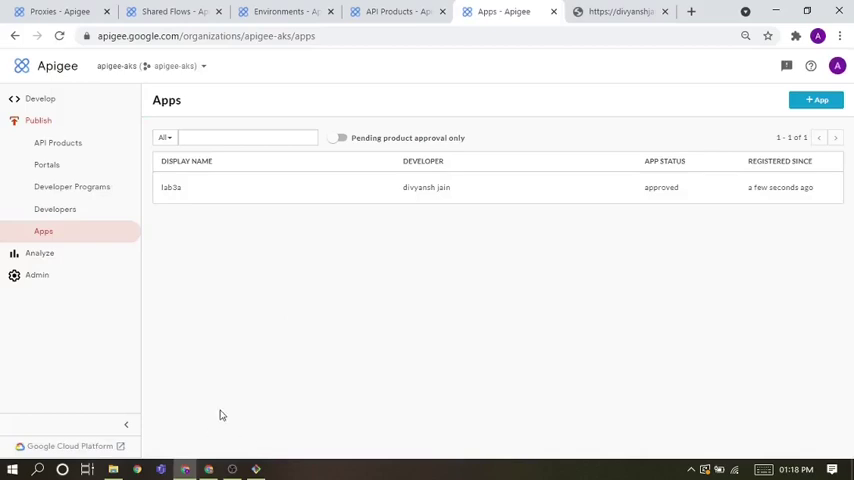
mouse_move(208, 400)
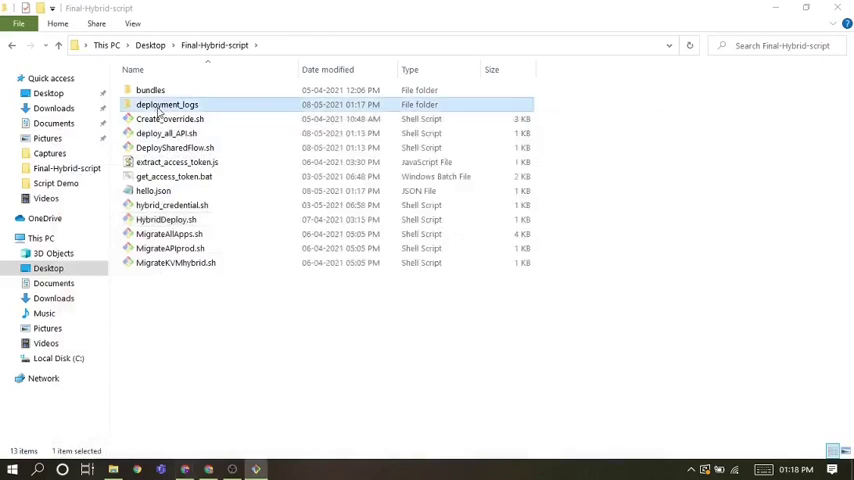
- Read the createAPP and createapi logs in deployment_logs, noting the invalid resource file path error
double_click(168, 104)
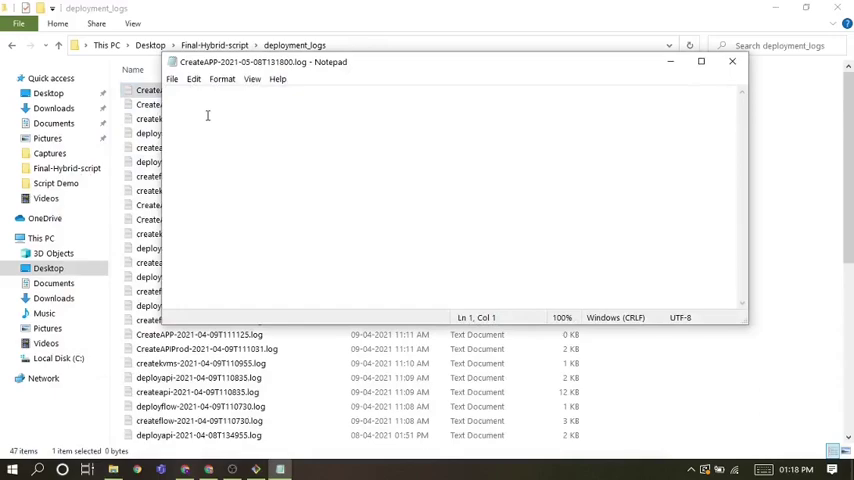
left_click(732, 60)
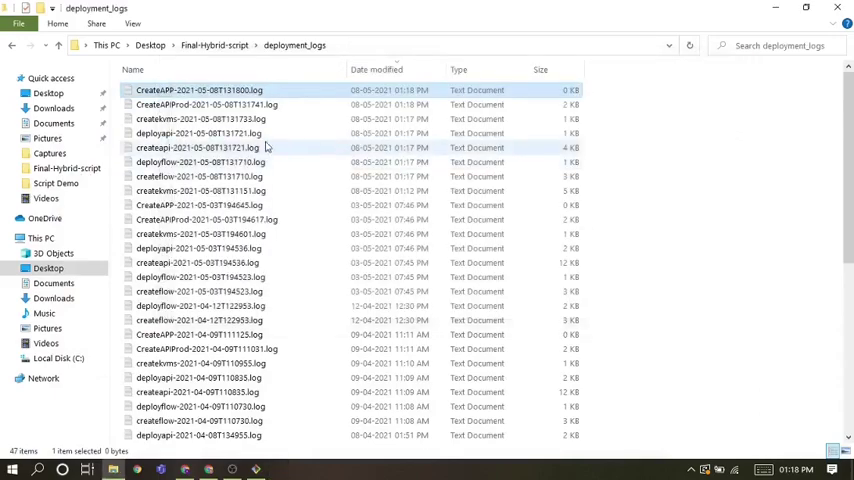
double_click(188, 148)
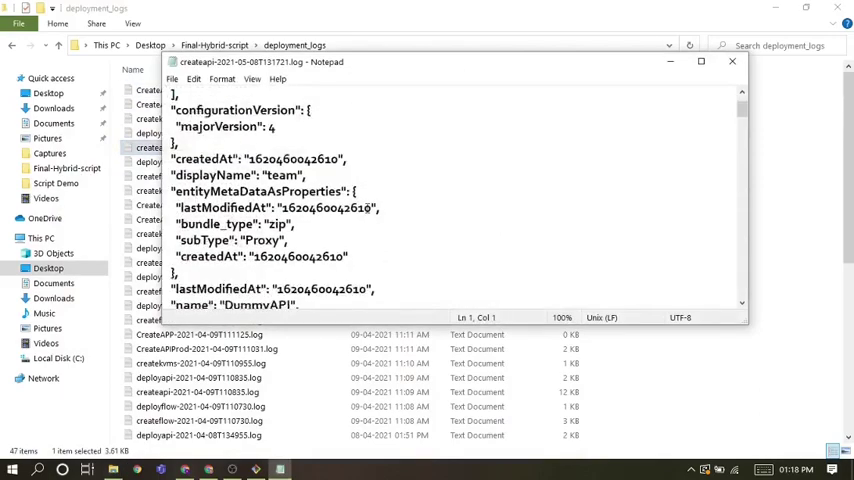
scroll("down", 3)
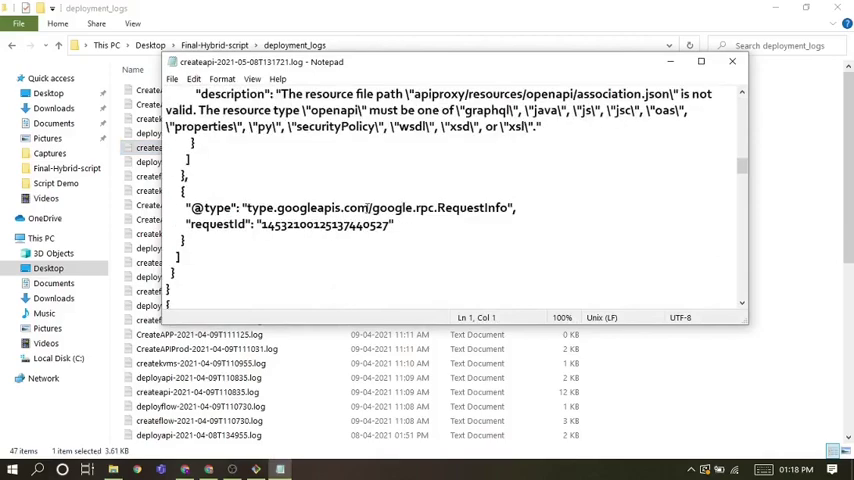
left_click(732, 60)
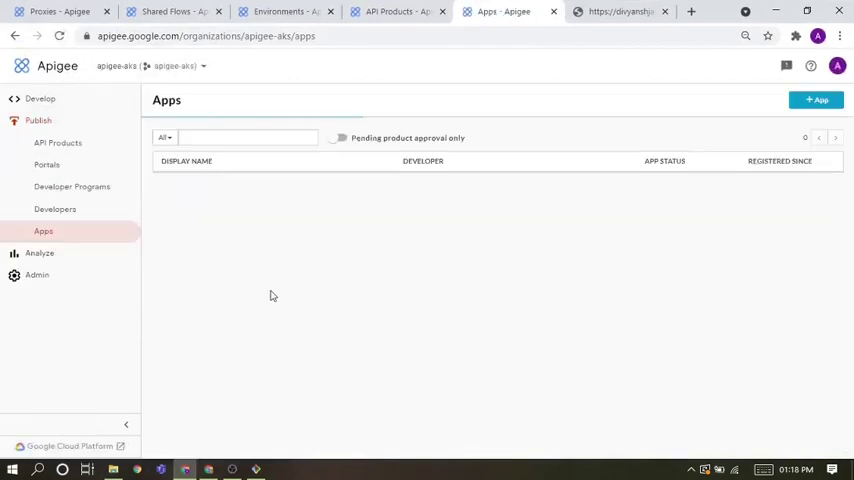
mouse_move(296, 316)
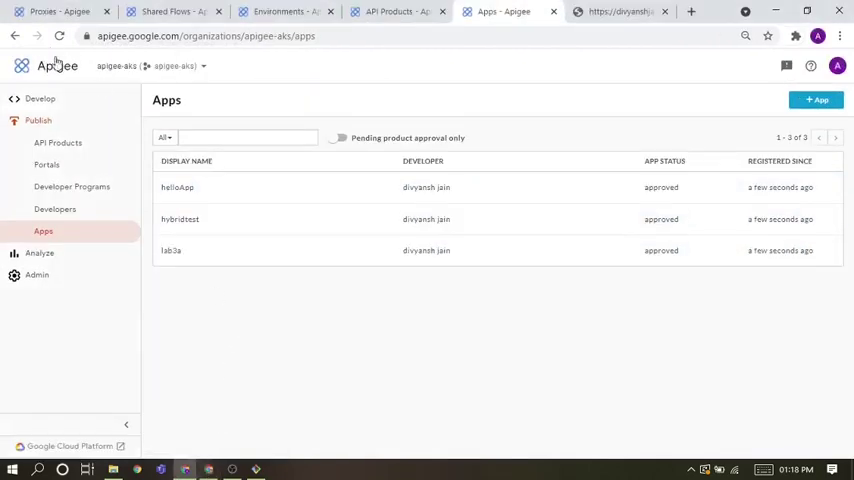
- Reload the Apps page to confirm the three migrated apps are listed as approved
left_click(60, 36)
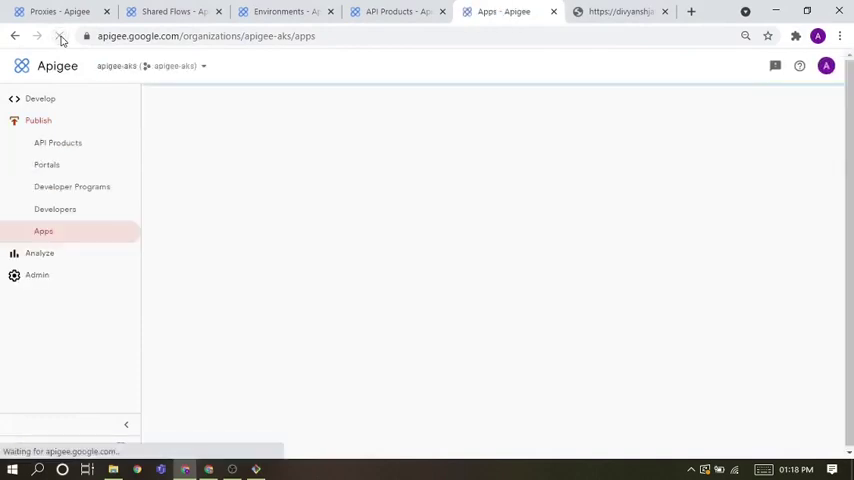